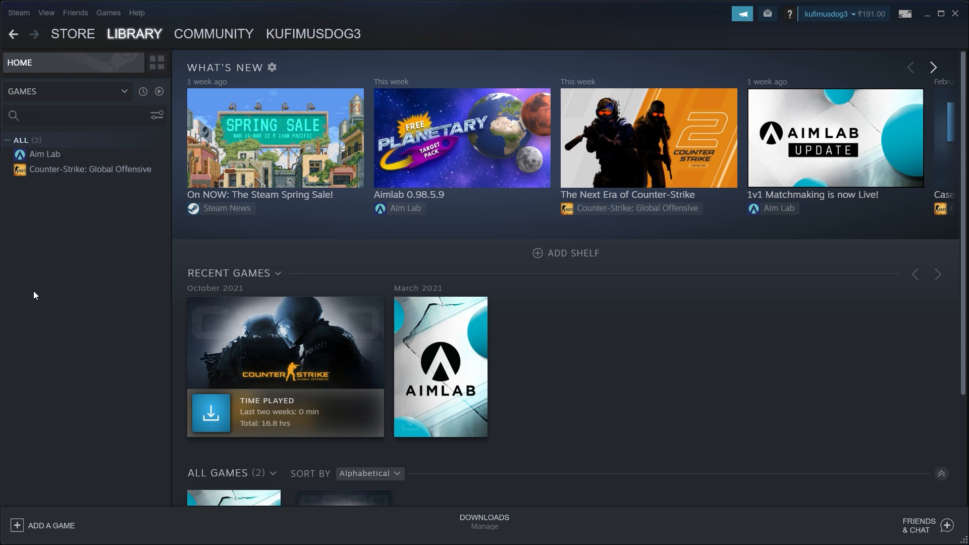
pyautogui.moveTo(223, 133)
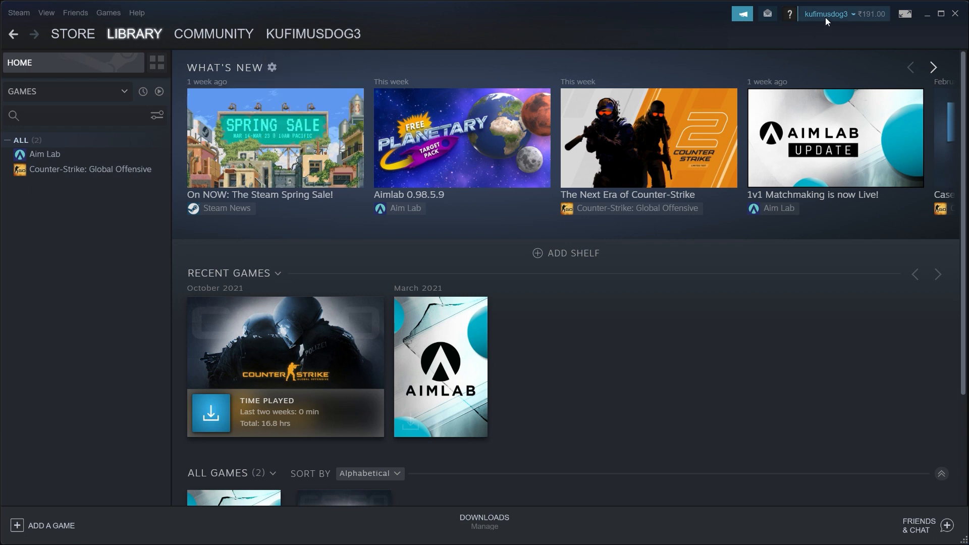
# Open the Steam wallet Add Funds page showing the ₹191 balance and ₹320–₹6,400 top-up amounts.
pyautogui.click(870, 14)
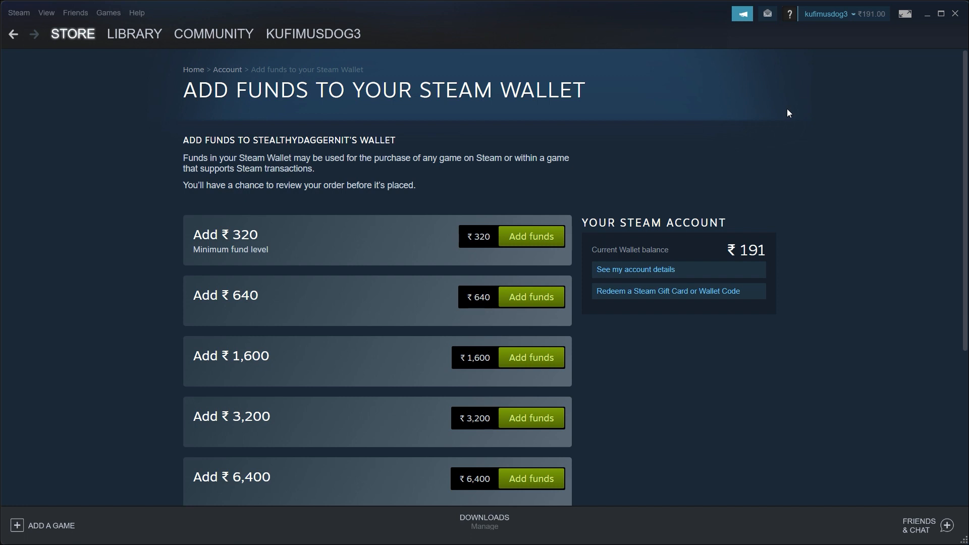
pyautogui.moveTo(936, 5)
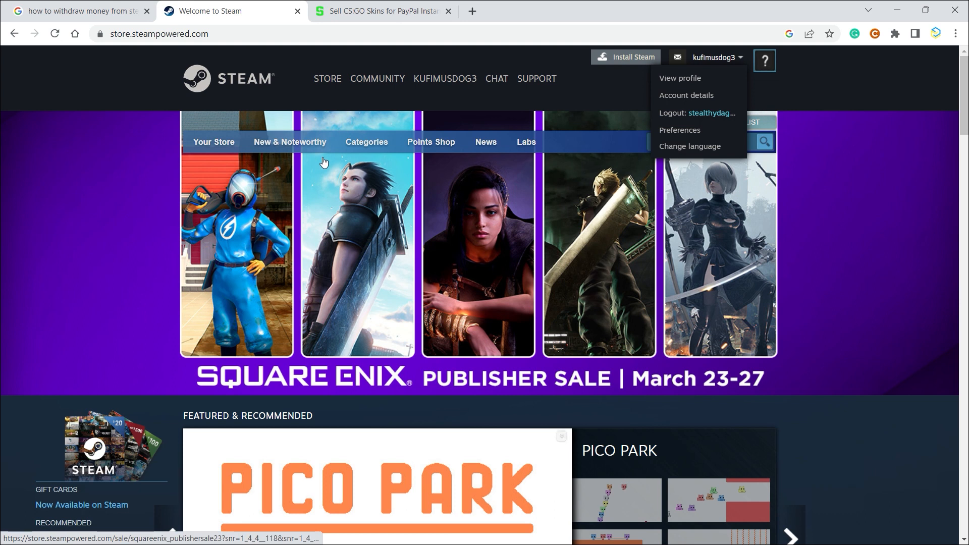
# On SkinCashier, choose Sell Your Skins to reach the Steam sign-in for skincashier.com.
pyautogui.click(381, 10)
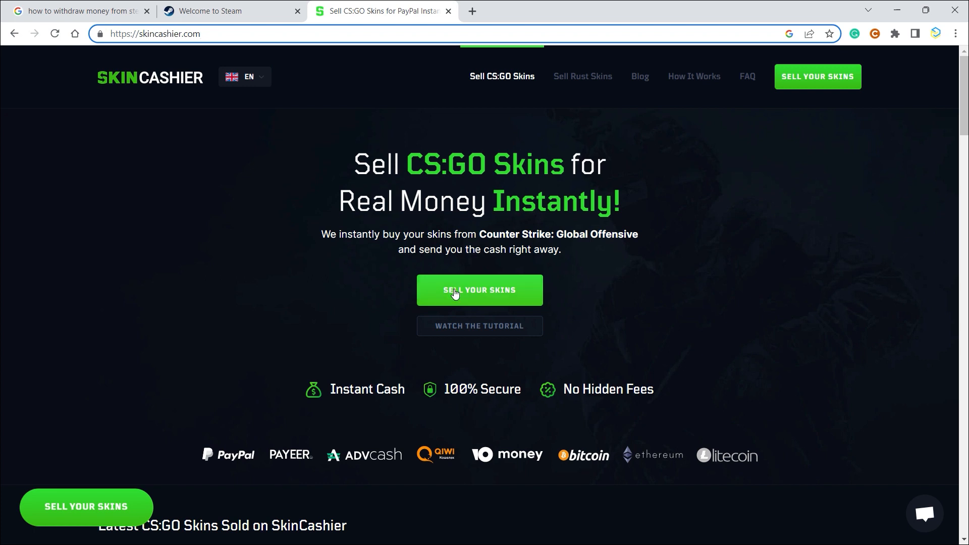
pyautogui.click(479, 289)
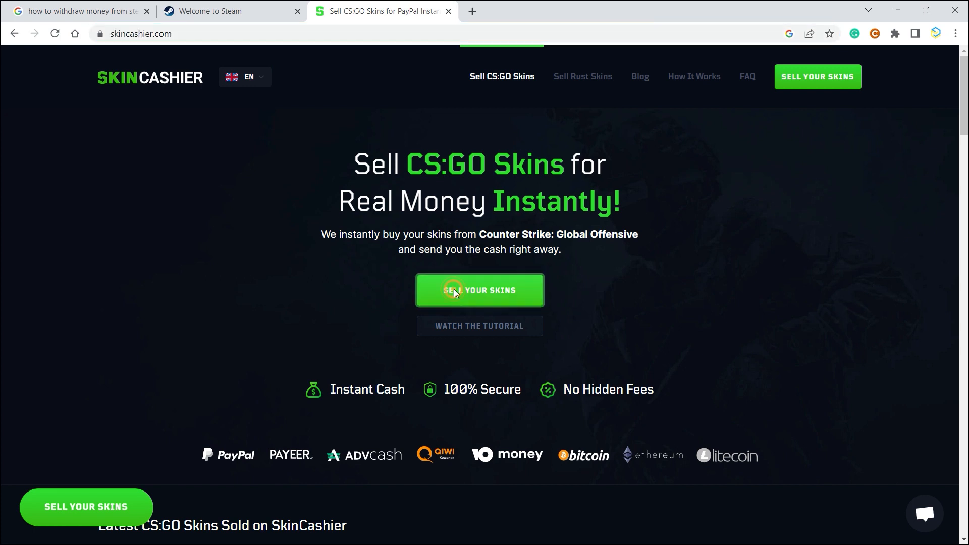
pyautogui.click(479, 290)
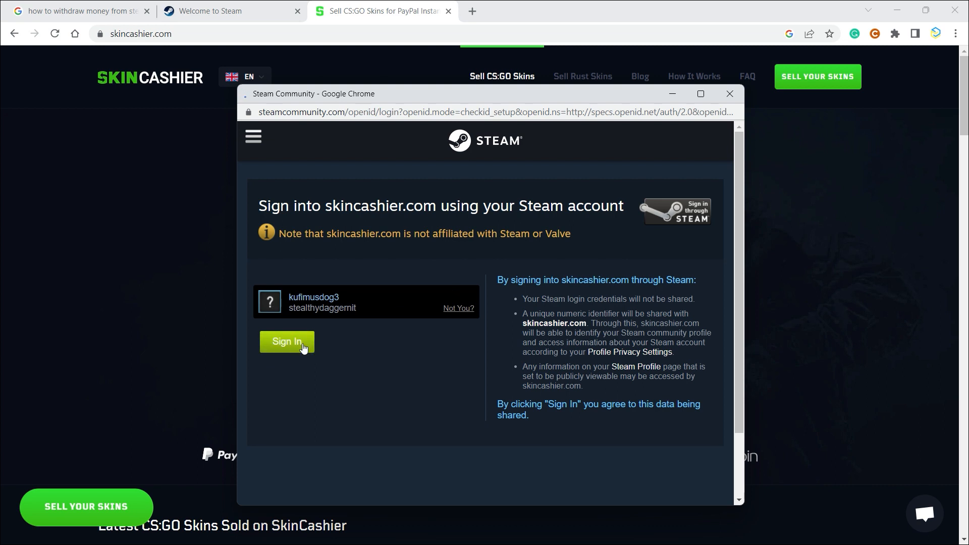
pyautogui.click(286, 341)
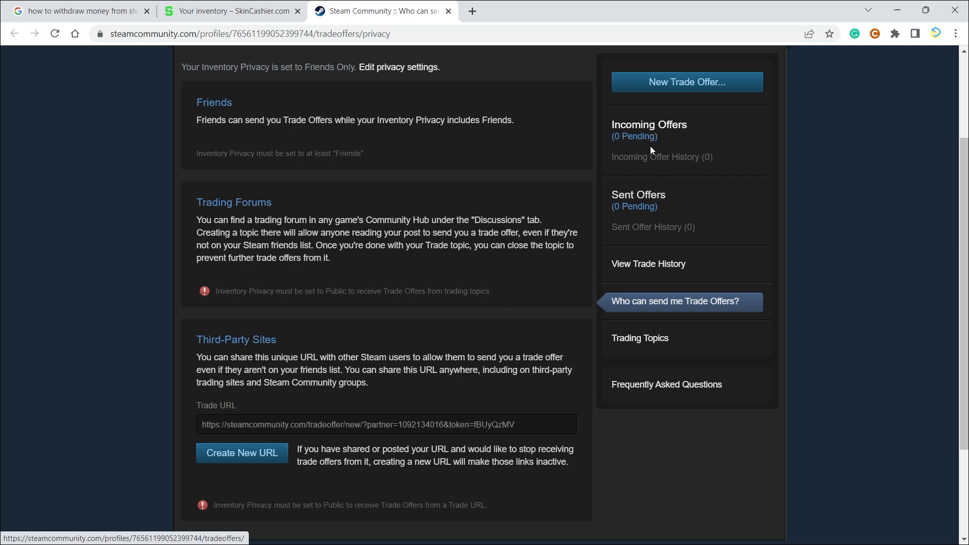
pyautogui.moveTo(241, 452)
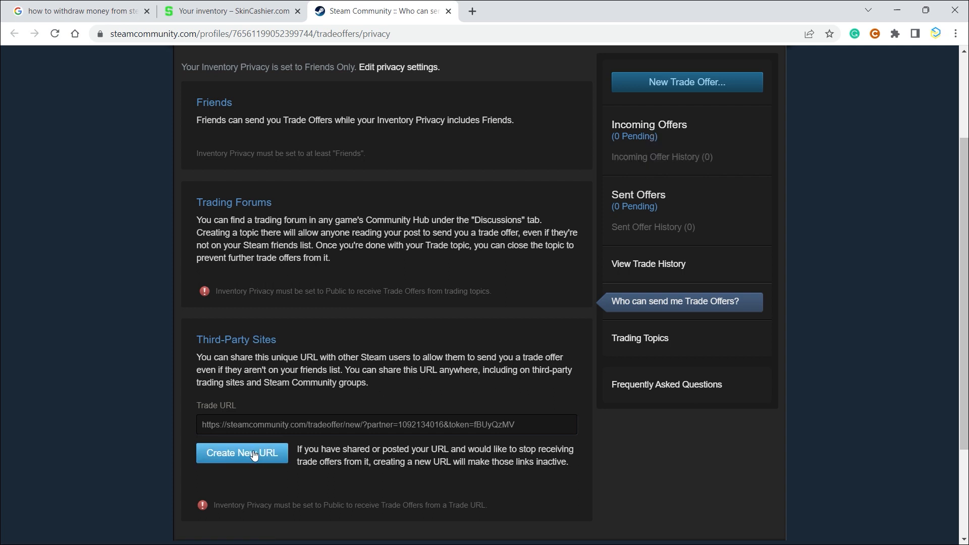
# Create a new third-party Trade URL in Steam's trade offer privacy settings.
pyautogui.click(241, 453)
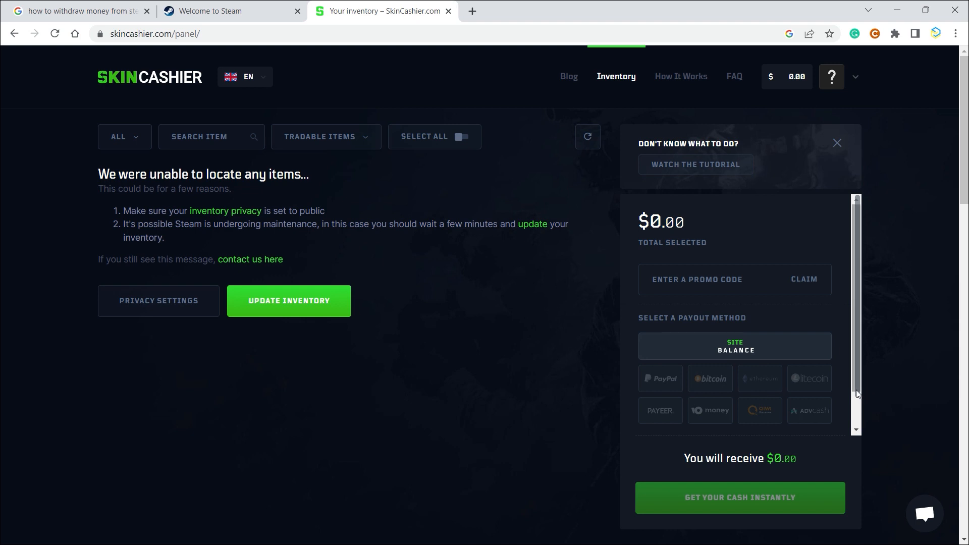
pyautogui.moveTo(659, 411)
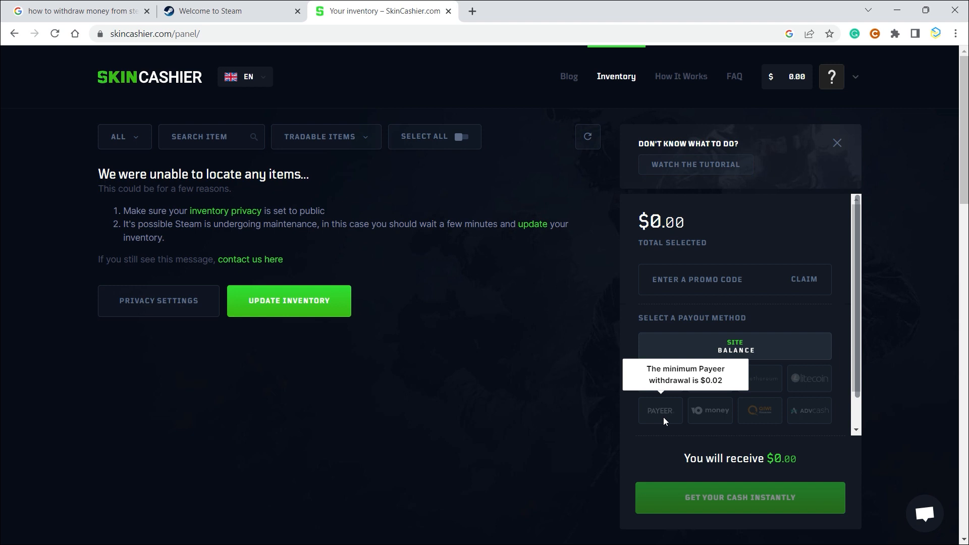
pyautogui.moveTo(610, 391)
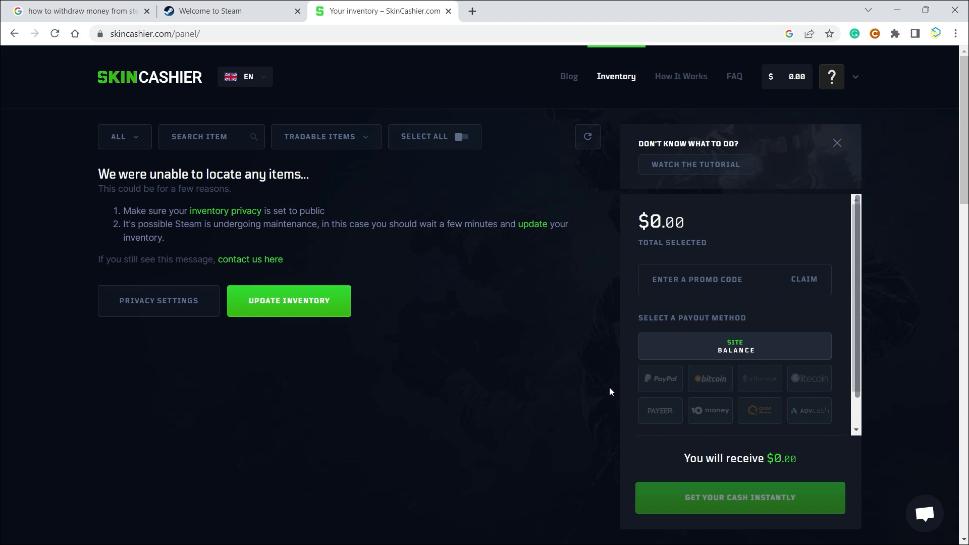